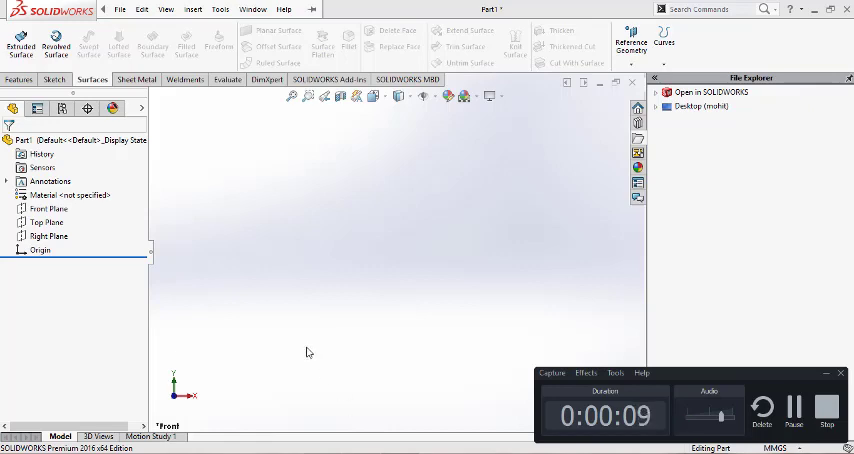
pyautogui.moveTo(351, 290)
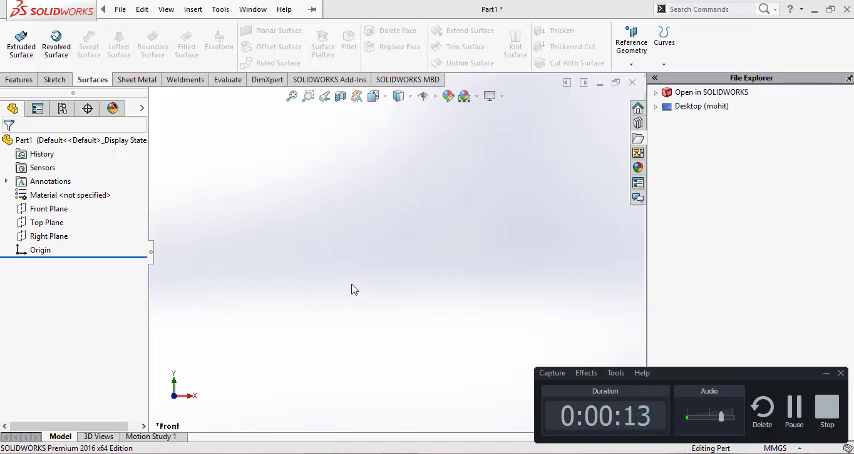
pyautogui.moveTo(271, 243)
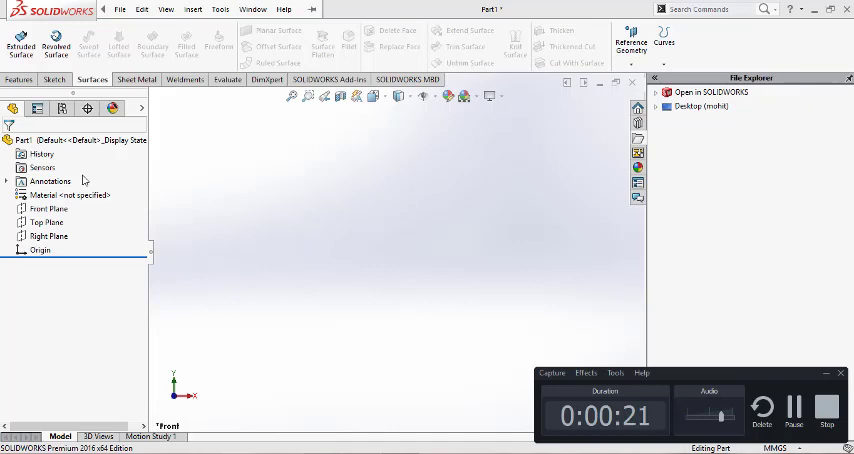
pyautogui.moveTo(38, 88)
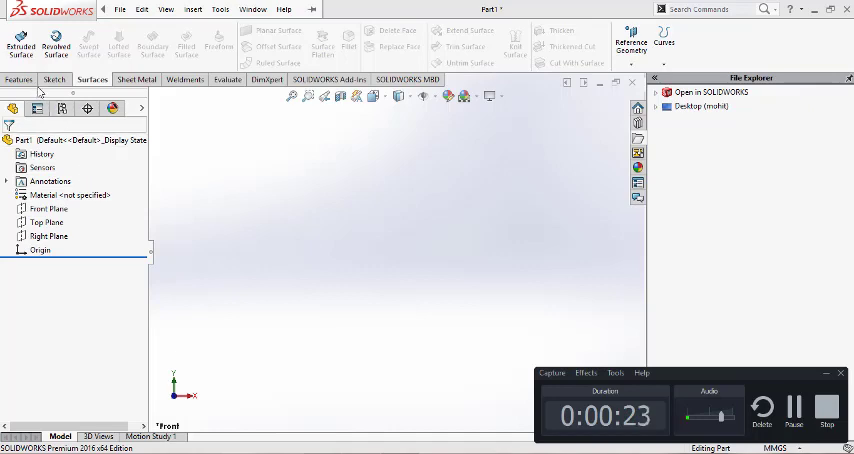
# Switch the CommandManager from the Features and Surfaces commands to the Sketch tools
pyautogui.click(19, 79)
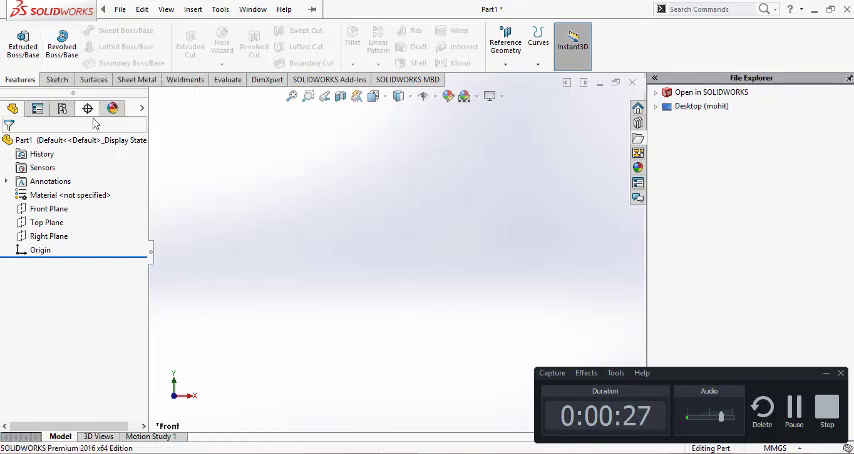
pyautogui.click(92, 79)
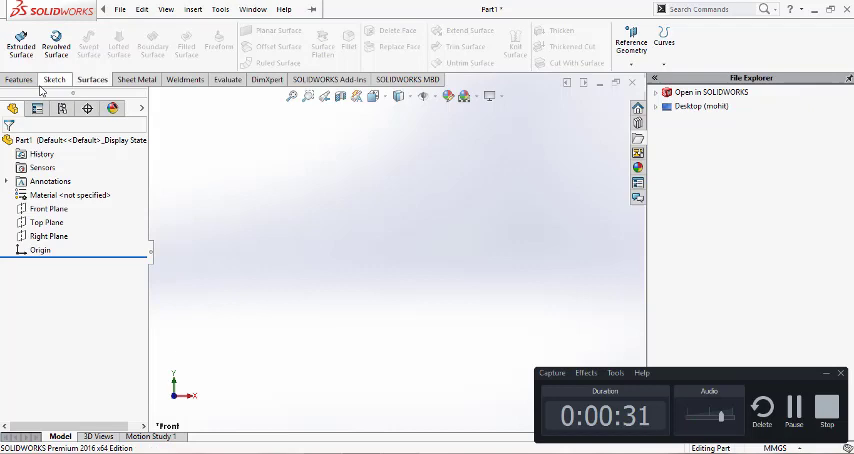
pyautogui.click(53, 79)
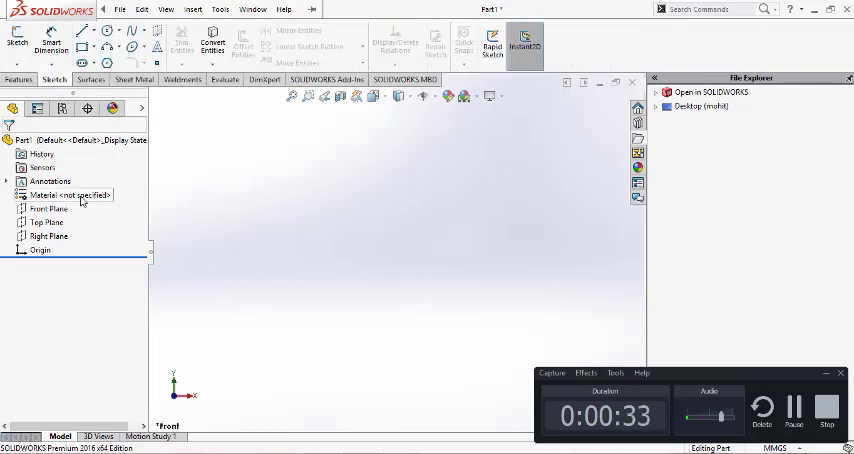
# Start a sketch on the Front Plane and draw a vertical centerline axis
pyautogui.moveTo(298, 171); pyautogui.dragTo(562, 335)
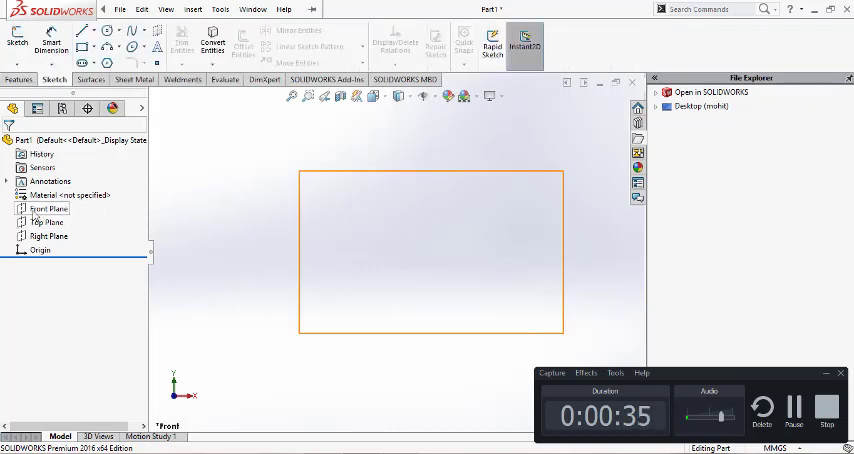
pyautogui.click(49, 208)
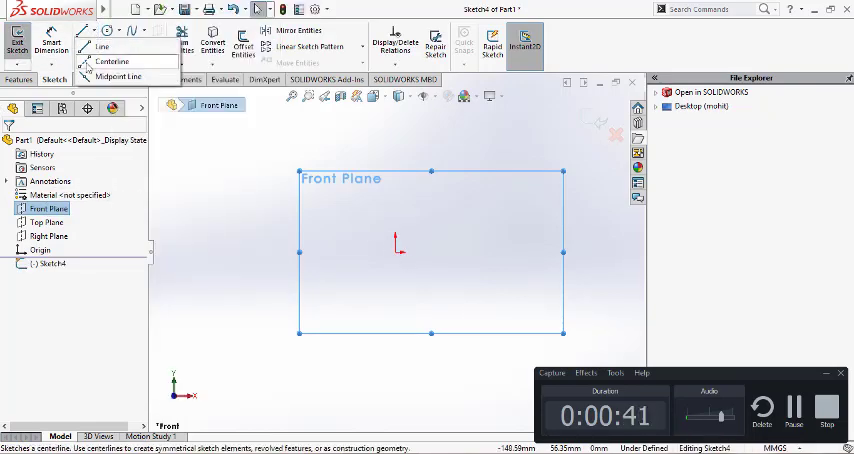
pyautogui.click(113, 61)
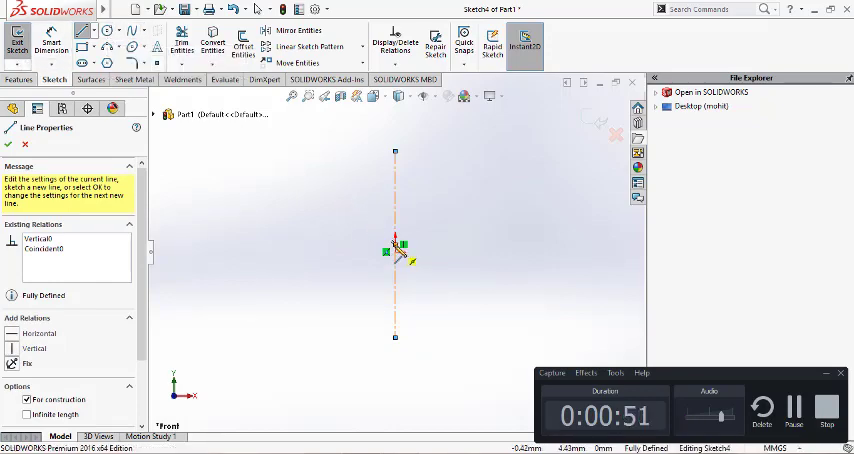
# Draw a circle at the origin and dimension its diameter to 100 mm
pyautogui.moveTo(397, 245); pyautogui.dragTo(467, 295)
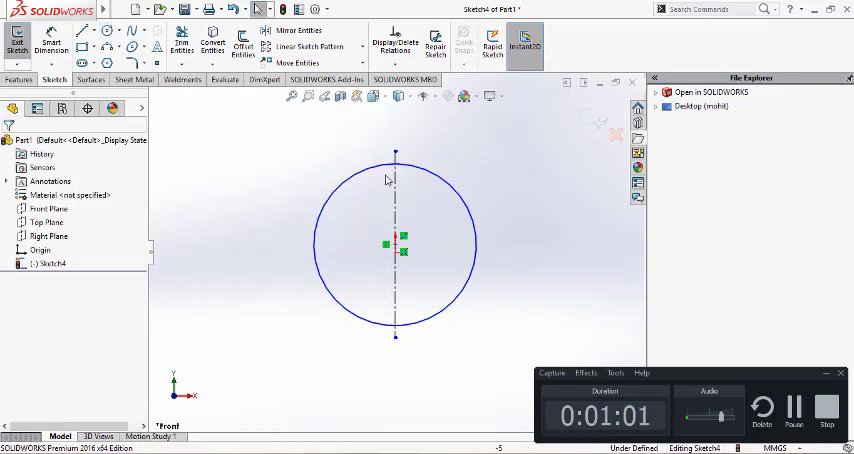
pyautogui.rightClick(387, 179)
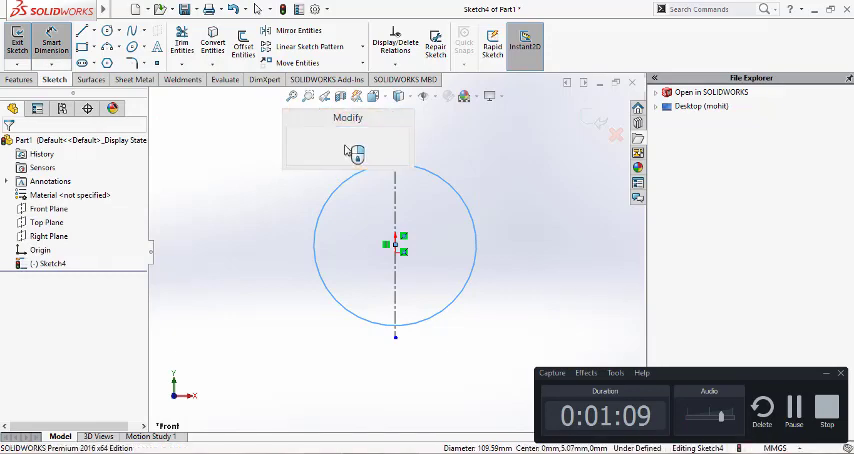
pyautogui.click(356, 152)
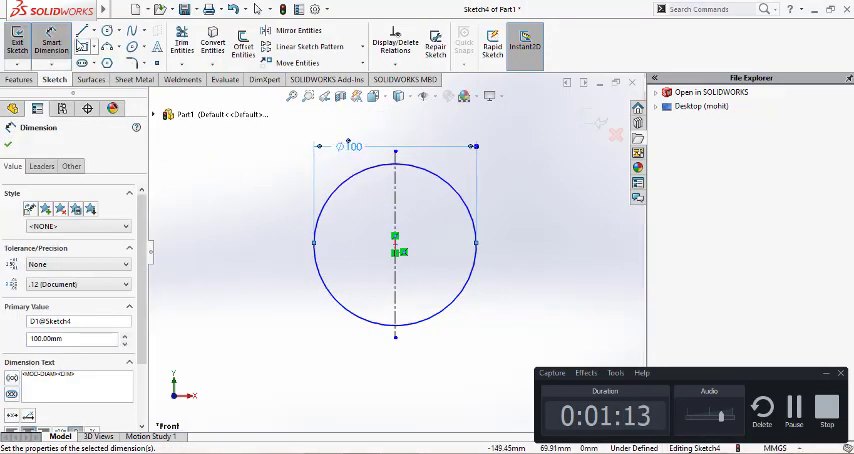
pyautogui.click(181, 44)
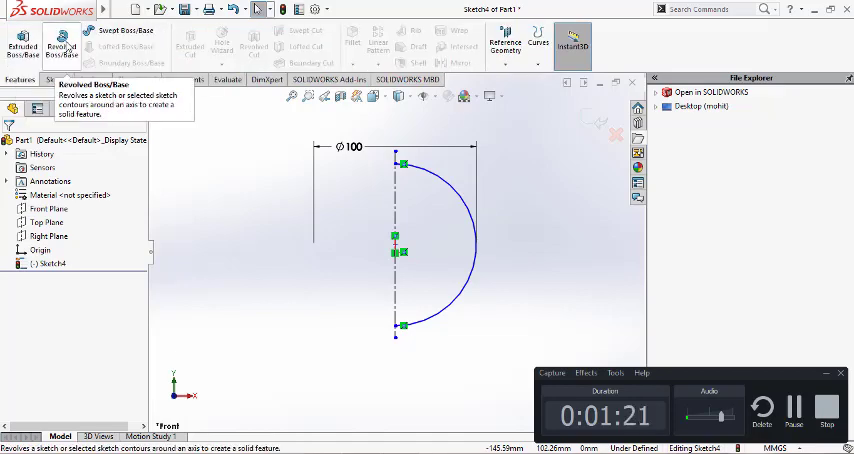
# Revolve the auto-closed sketch 360° about Line1 into the solid sphere Revolve2
pyautogui.click(60, 42)
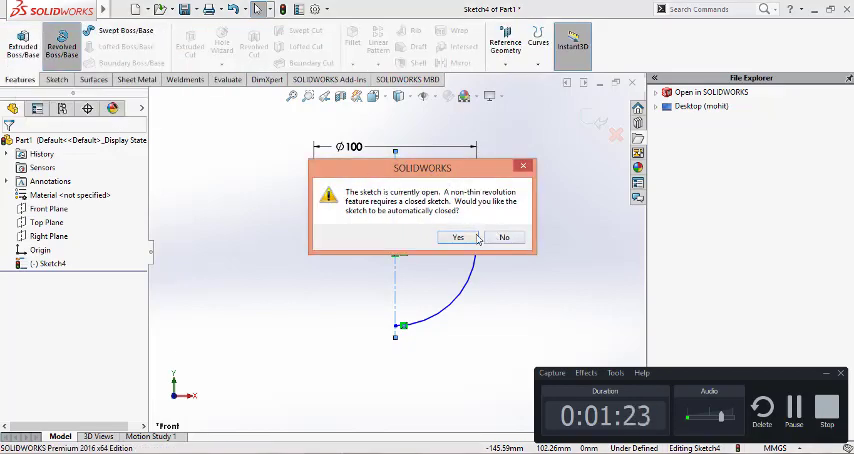
pyautogui.click(457, 237)
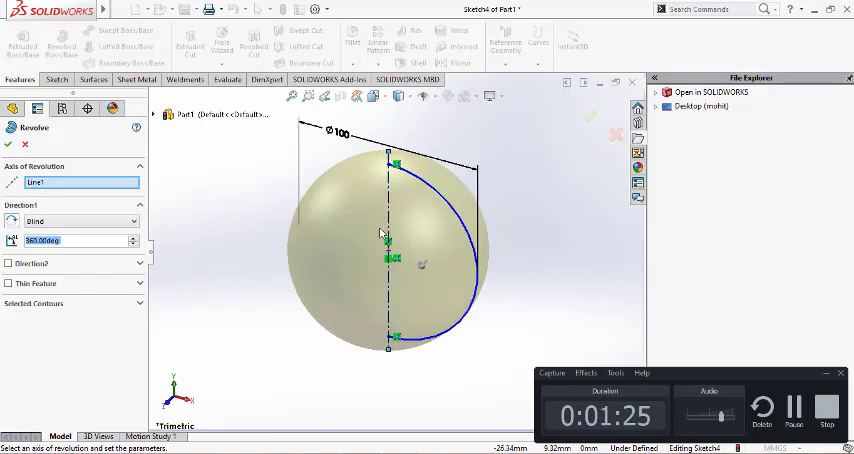
pyautogui.click(588, 117)
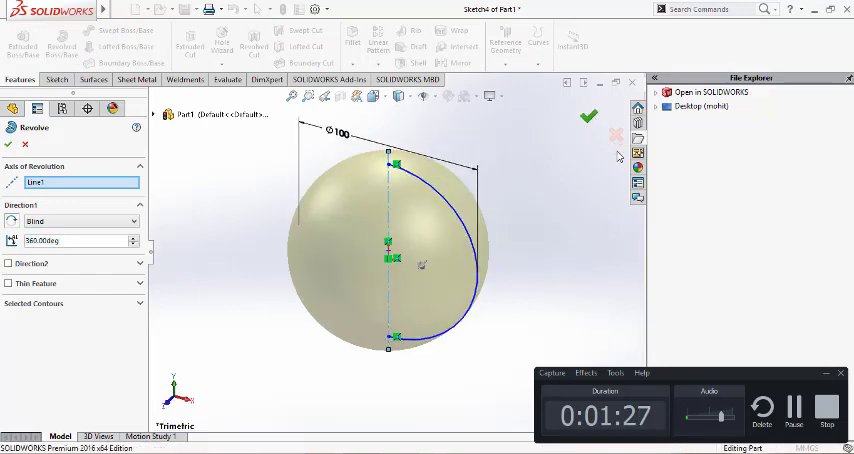
pyautogui.click(587, 117)
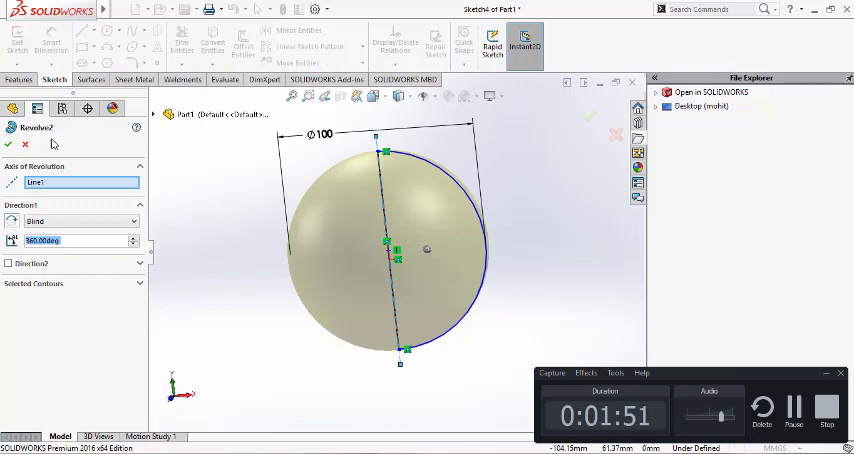
pyautogui.click(133, 244)
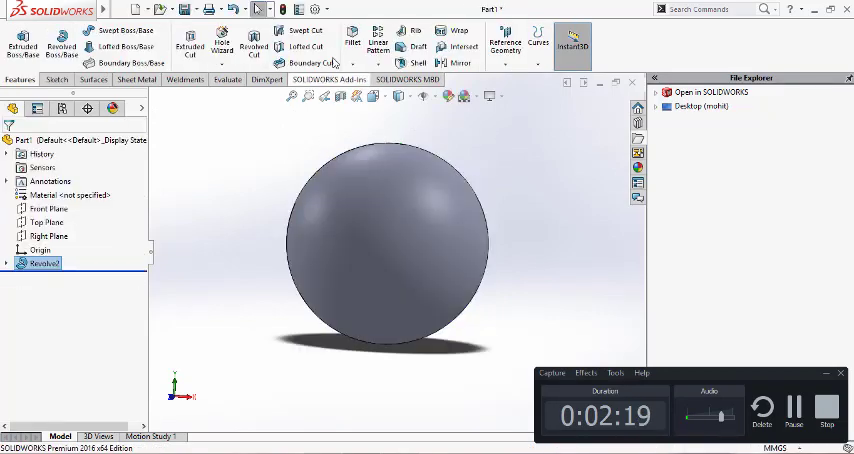
pyautogui.moveTo(344, 96)
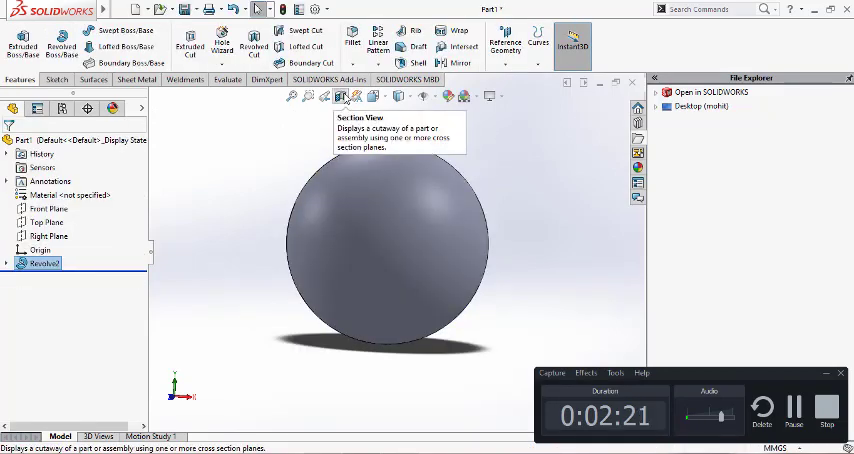
# Section the sphere along the Front Plane, orbit it, then select Revolve2
pyautogui.click(343, 96)
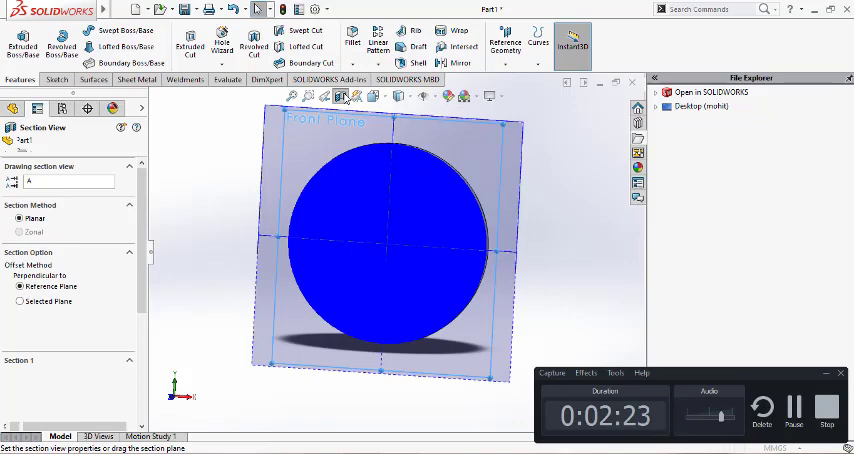
pyautogui.click(344, 96)
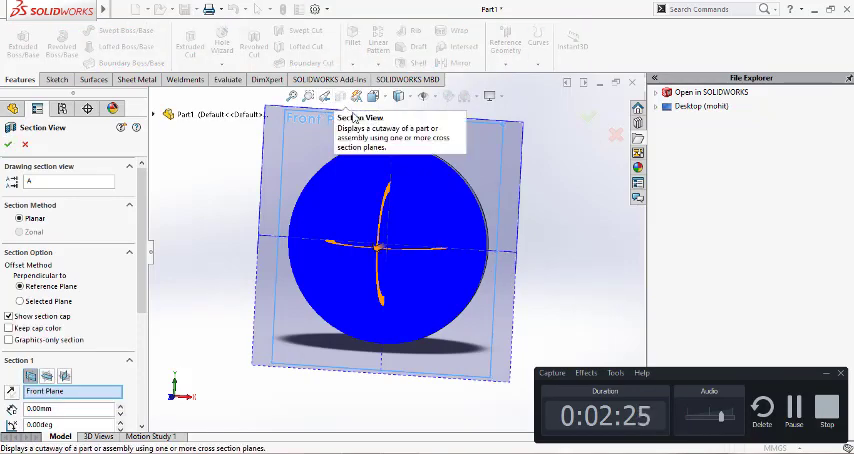
pyautogui.moveTo(627, 104)
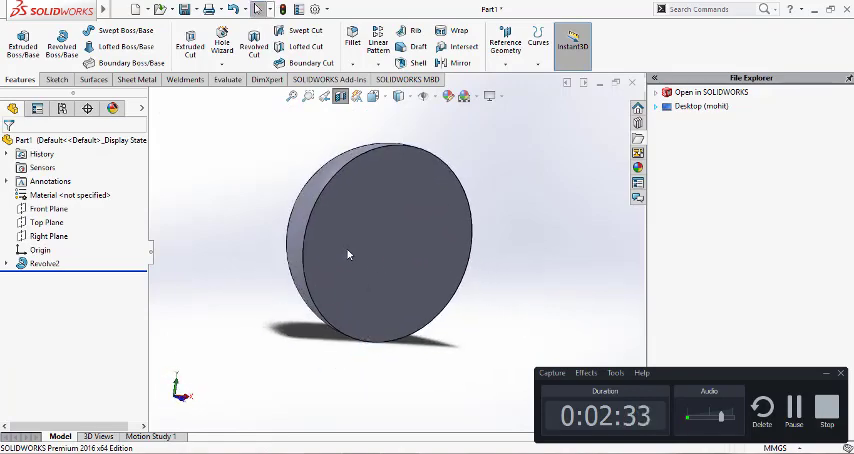
pyautogui.moveTo(348, 255); pyautogui.dragTo(470, 174)
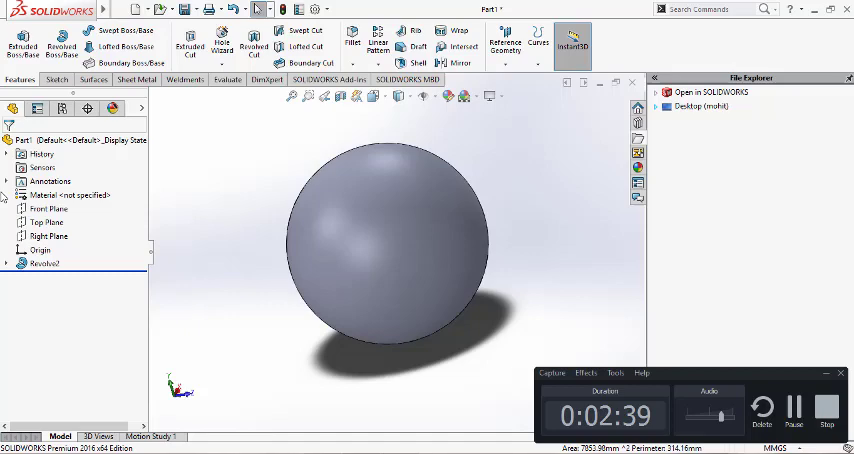
pyautogui.moveTo(474, 205)
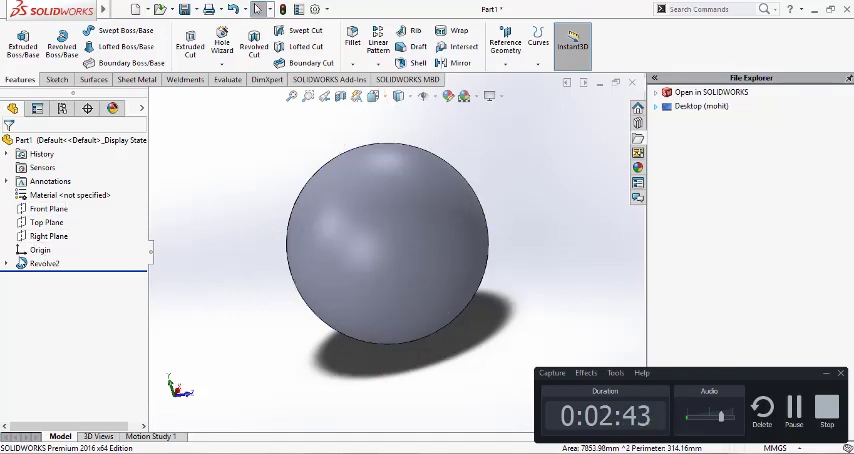
pyautogui.click(42, 263)
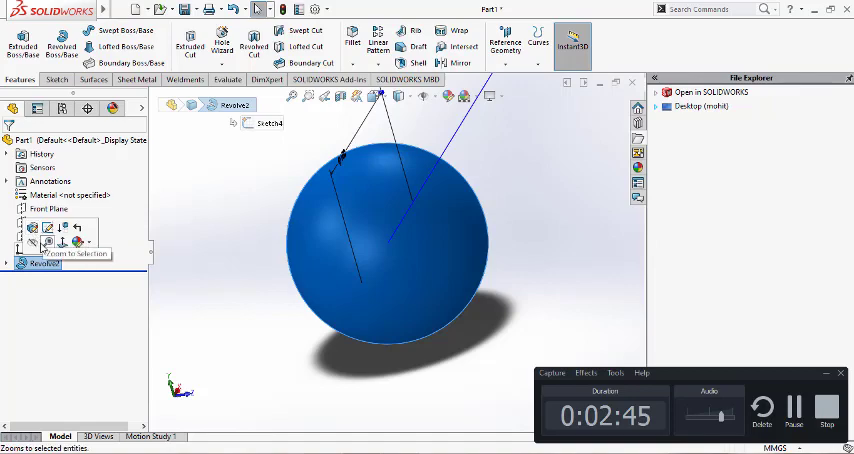
# Delete the Revolve2 feature, confirming the deletion
pyautogui.rightClick(40, 262)
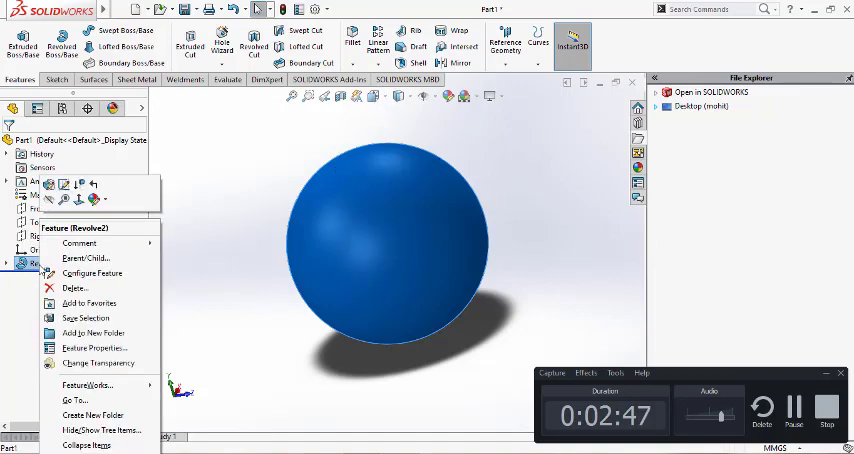
pyautogui.click(74, 288)
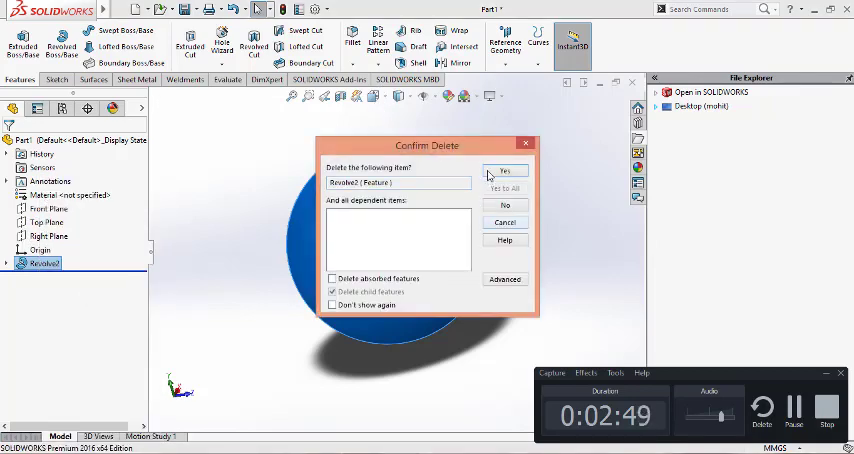
pyautogui.click(505, 170)
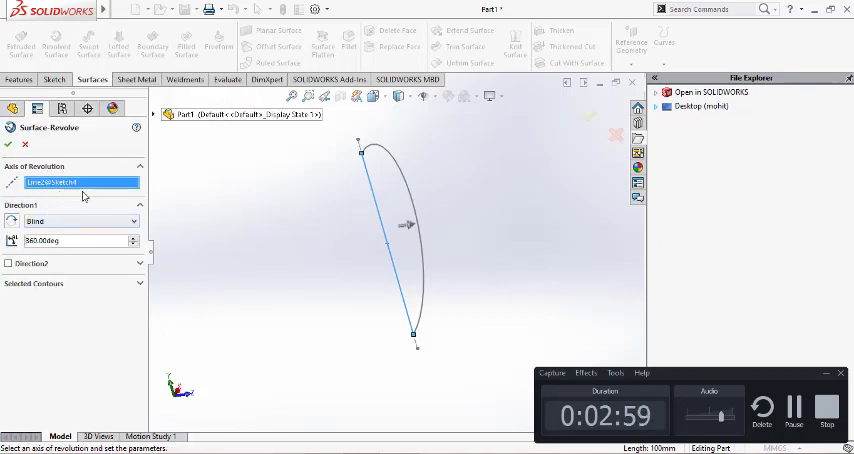
# Reopen Sketch4 for editing and select its ø100 dimension
pyautogui.click(590, 118)
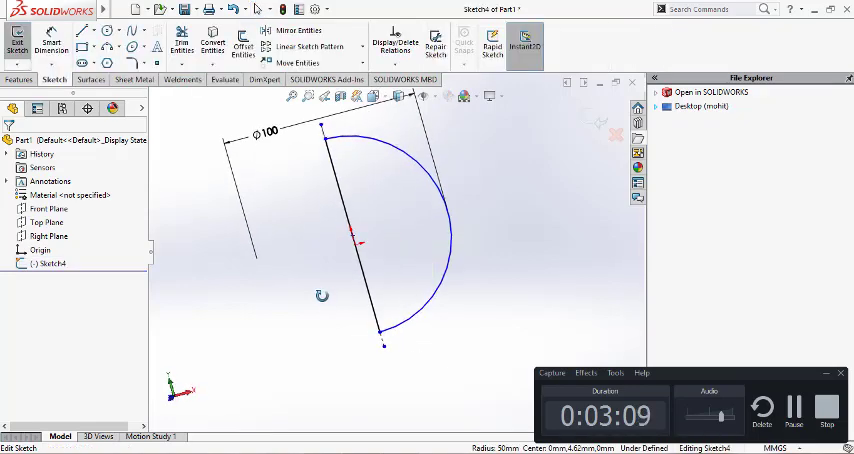
pyautogui.click(355, 237)
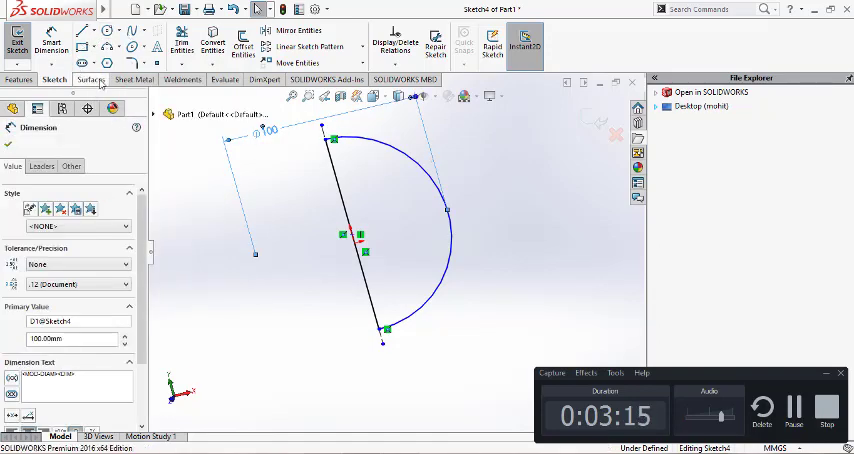
pyautogui.click(90, 80)
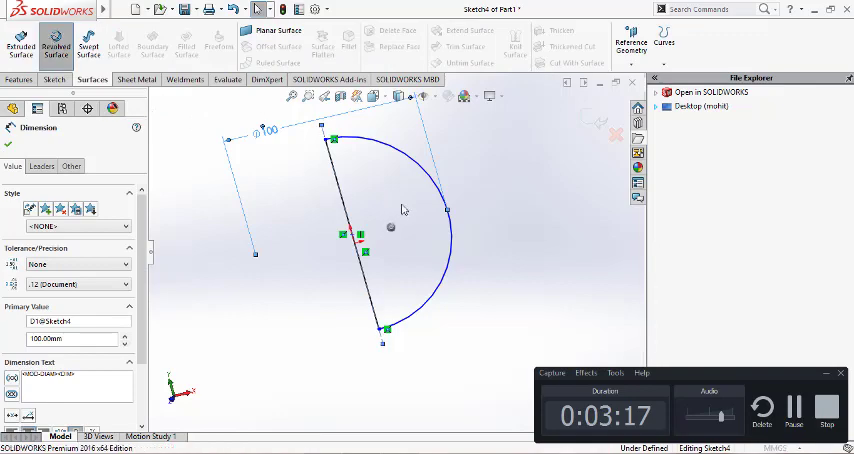
# Revolve the semicircle into spherical surface Surface-Revolve7 after backing out of a failed attempt
pyautogui.click(55, 45)
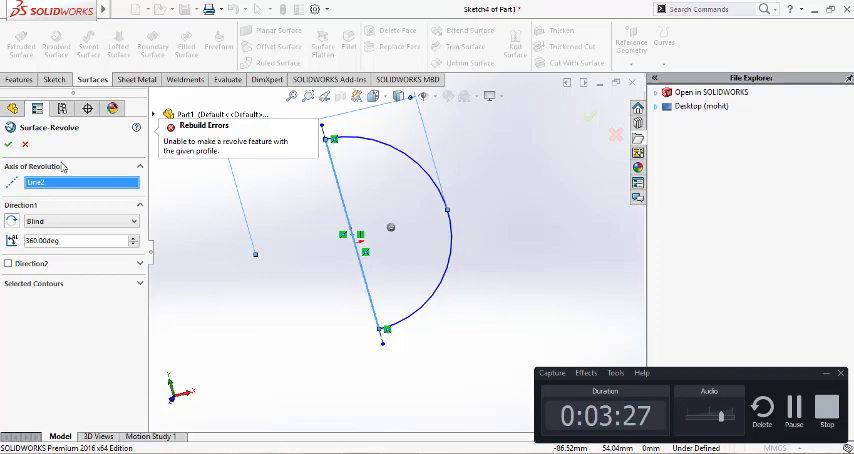
pyautogui.click(25, 145)
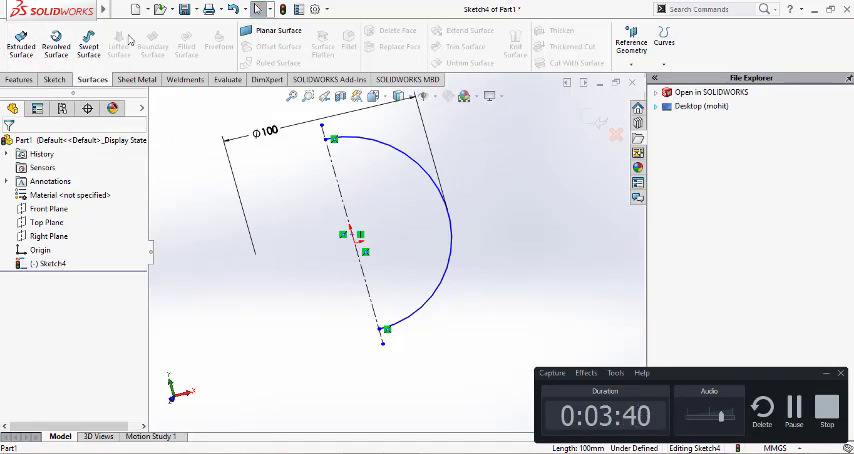
pyautogui.click(56, 42)
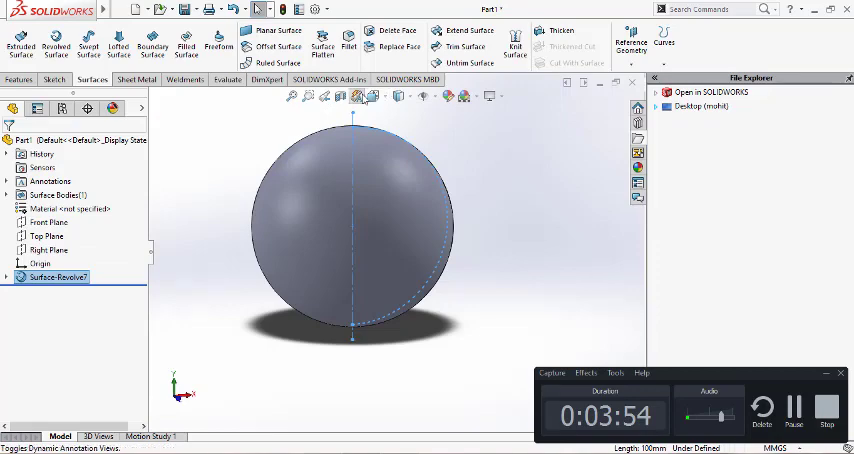
# Apply a Front Plane section view and orbit to inspect the hollow surface wall
pyautogui.click(355, 96)
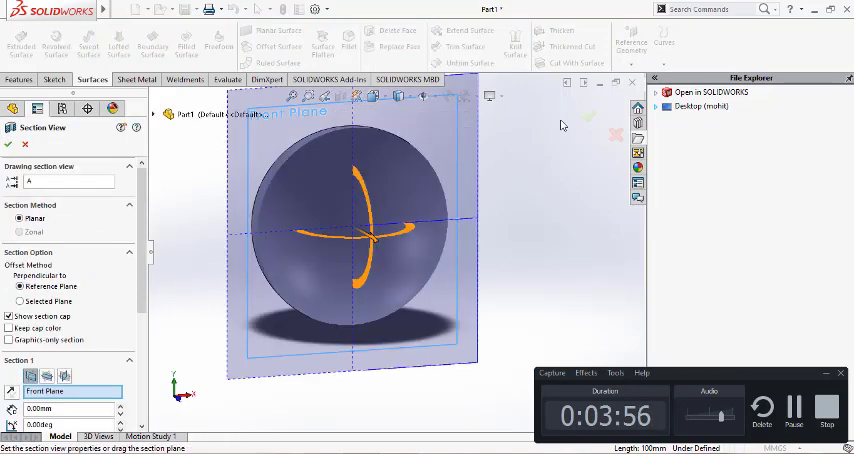
pyautogui.click(9, 144)
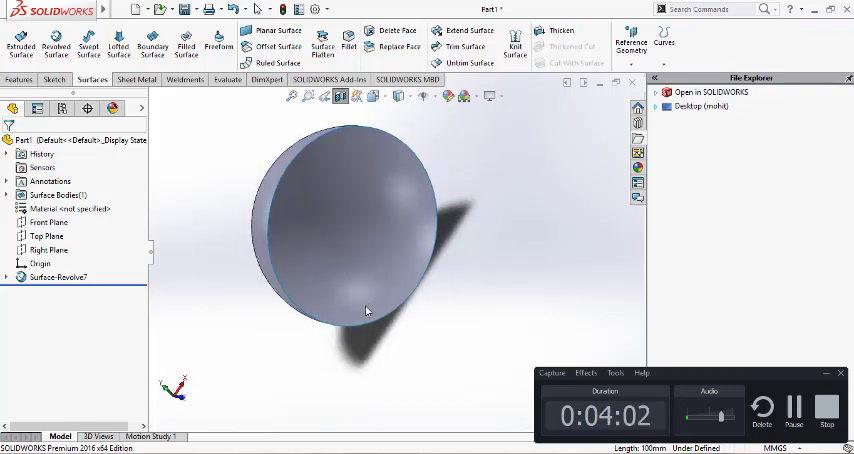
pyautogui.moveTo(365, 310); pyautogui.dragTo(272, 195)
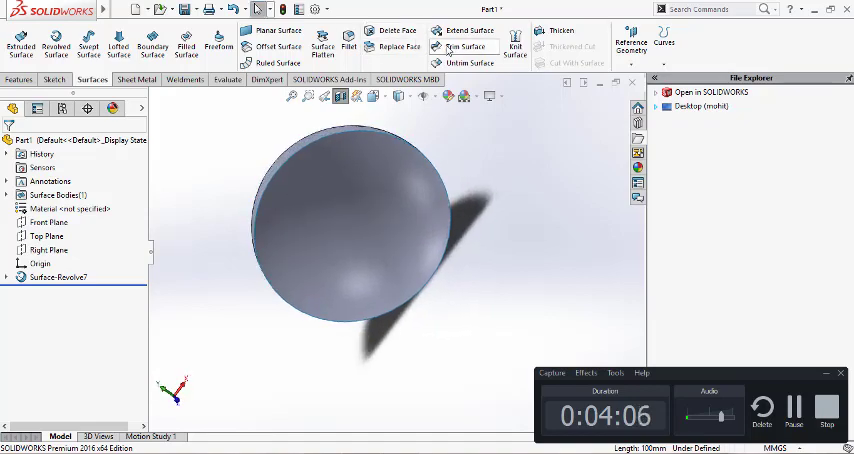
pyautogui.moveTo(462, 46)
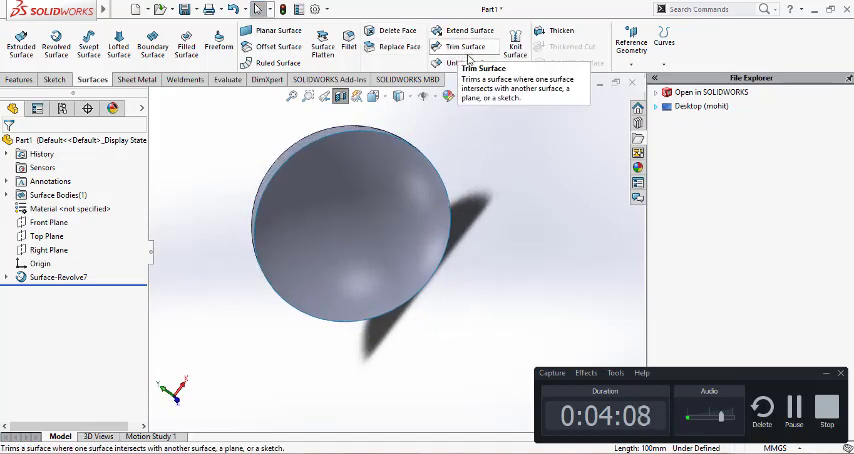
pyautogui.moveTo(397, 30)
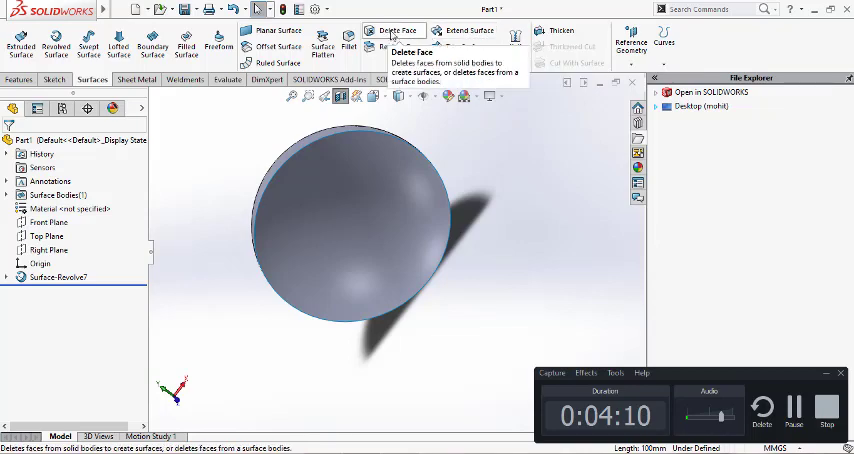
pyautogui.moveTo(348, 45)
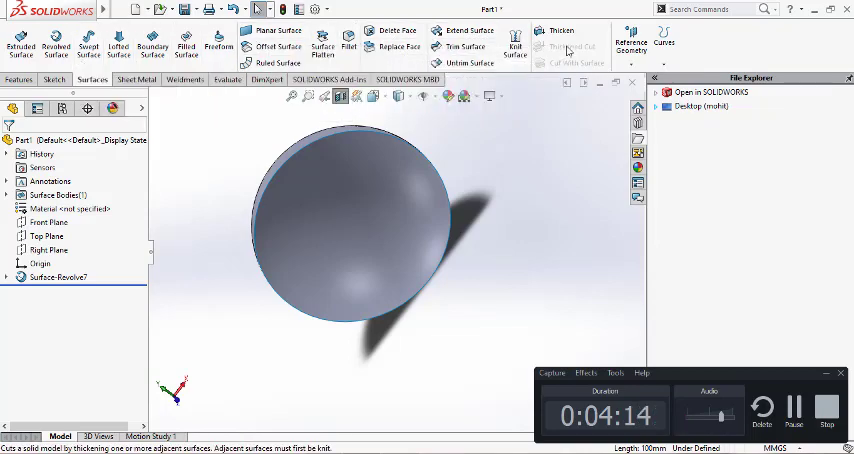
# Thicken Surface-Revolve7 by 10 mm toward the inside, then orbit to inspect Thicken1
pyautogui.click(560, 35)
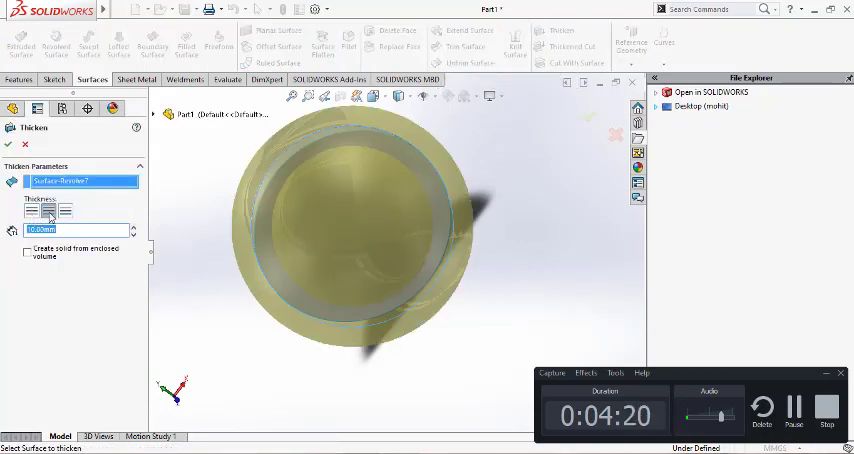
pyautogui.moveTo(48, 210)
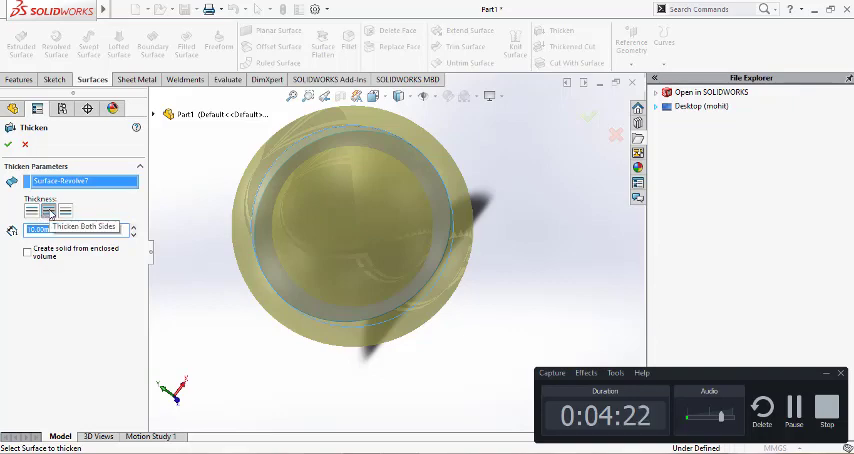
pyautogui.click(66, 212)
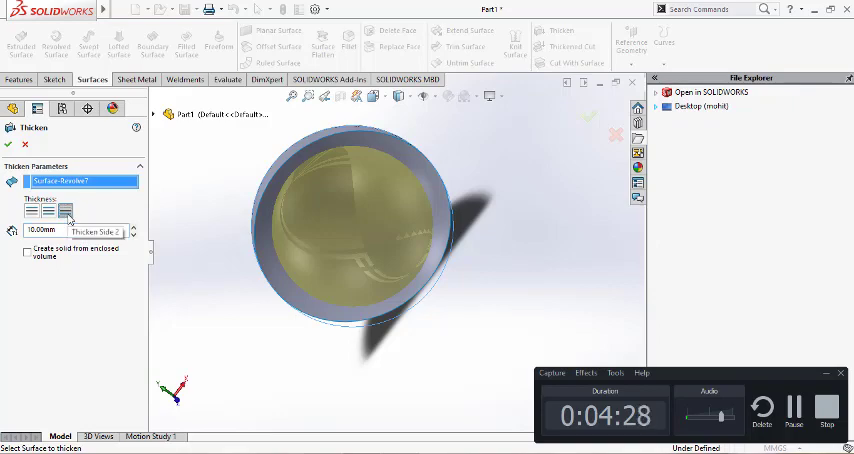
pyautogui.click(33, 210)
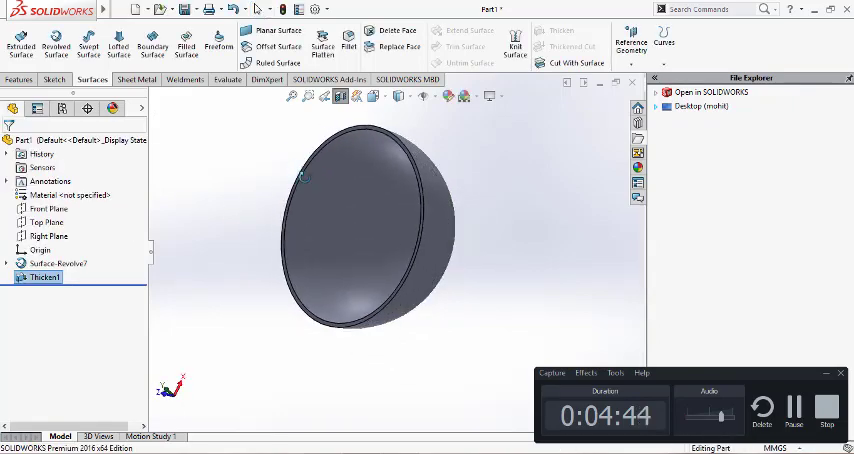
pyautogui.moveTo(370, 230); pyautogui.dragTo(375, 200)
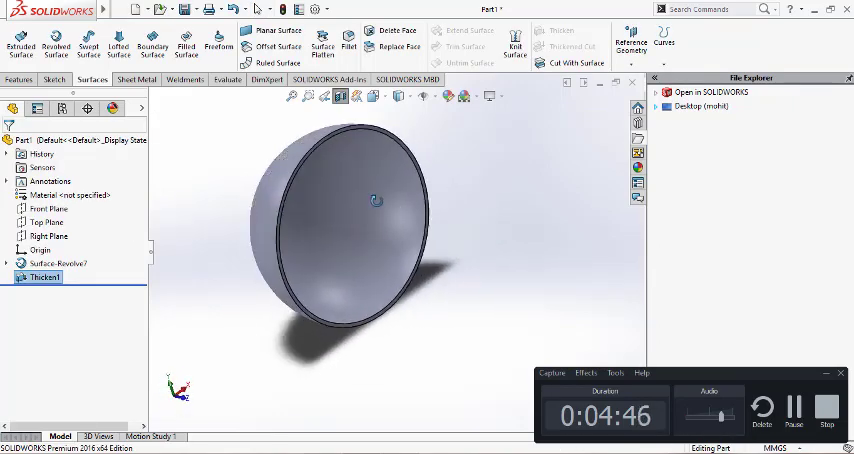
pyautogui.moveTo(375, 200); pyautogui.dragTo(365, 221)
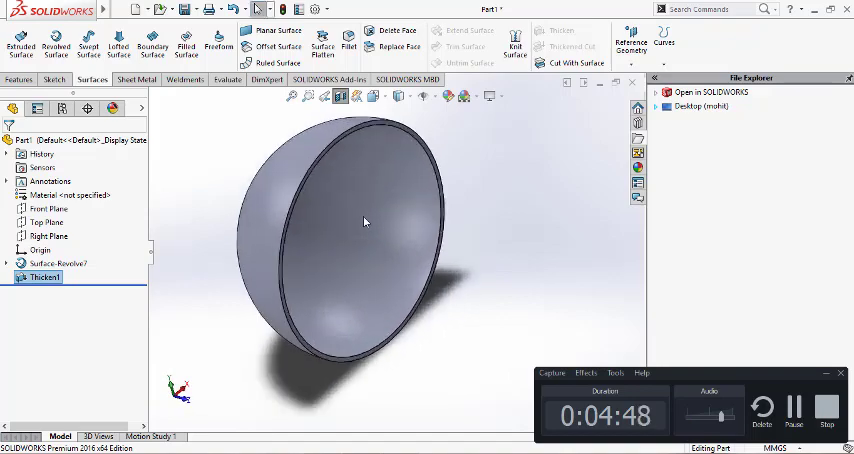